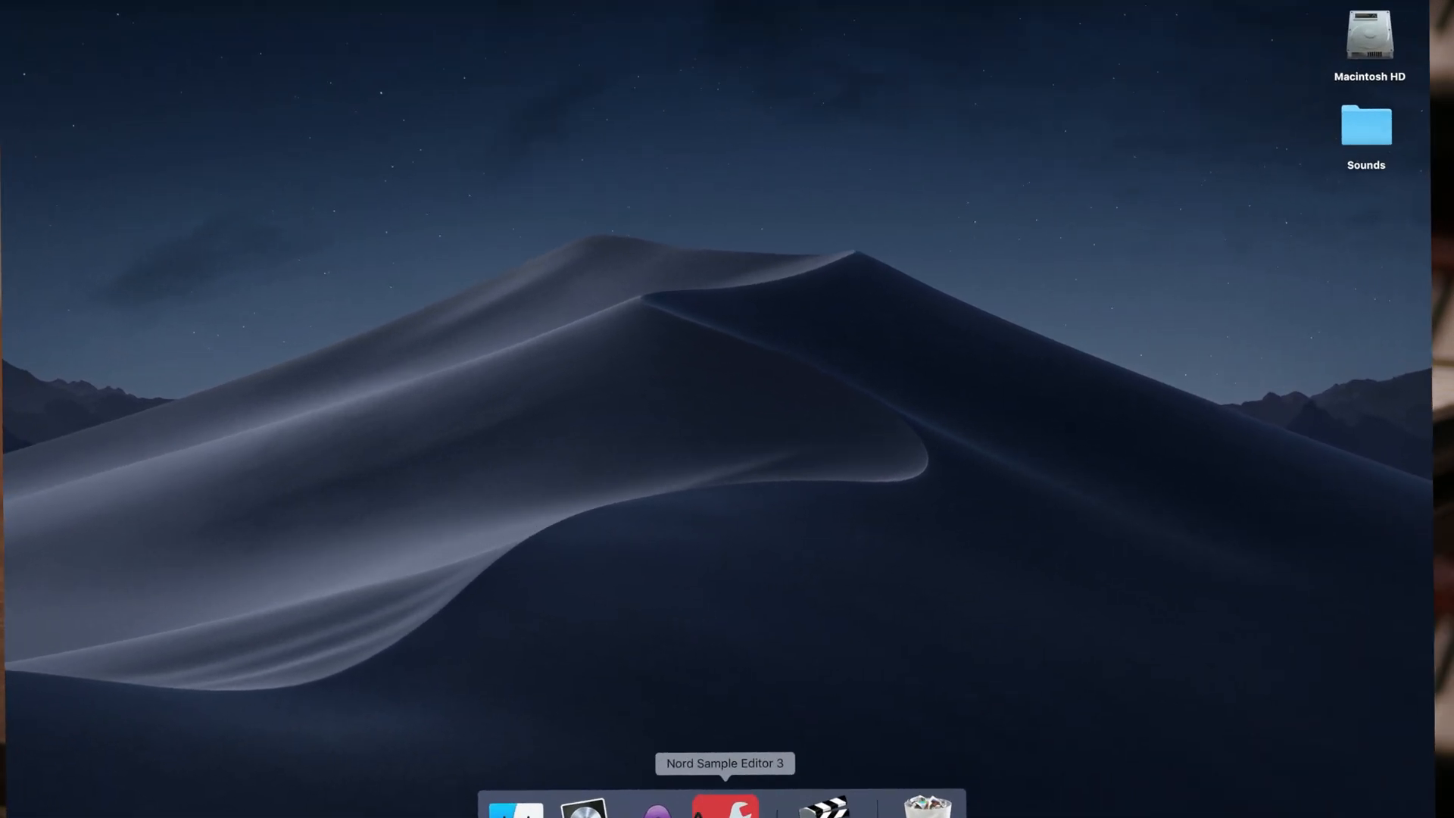
Launch Nord Sample Editor 3 from the Dock and show the Sounds folder's two WAV files in Finder.
left_click(724, 804)
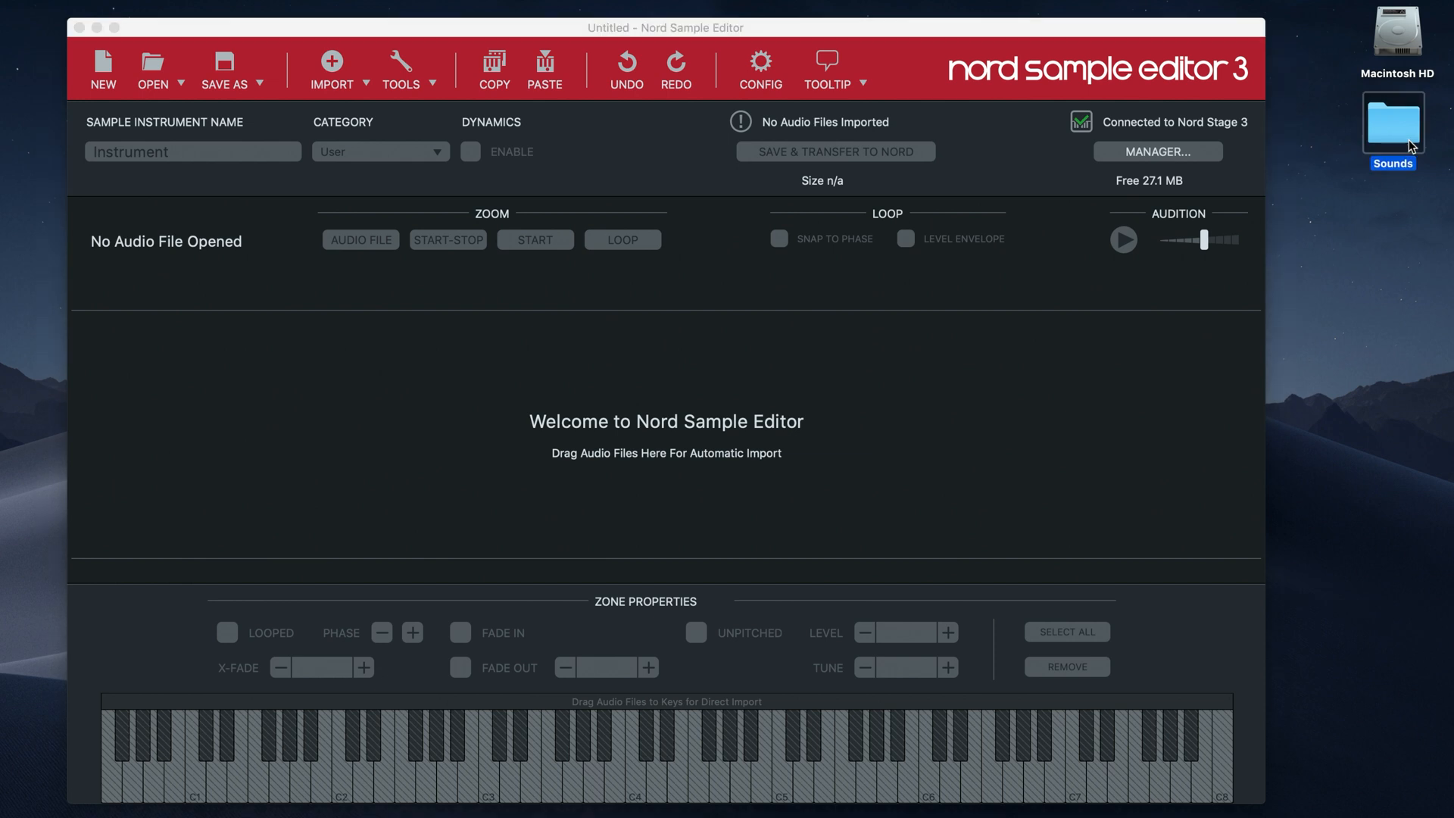
double_click(1391, 123)
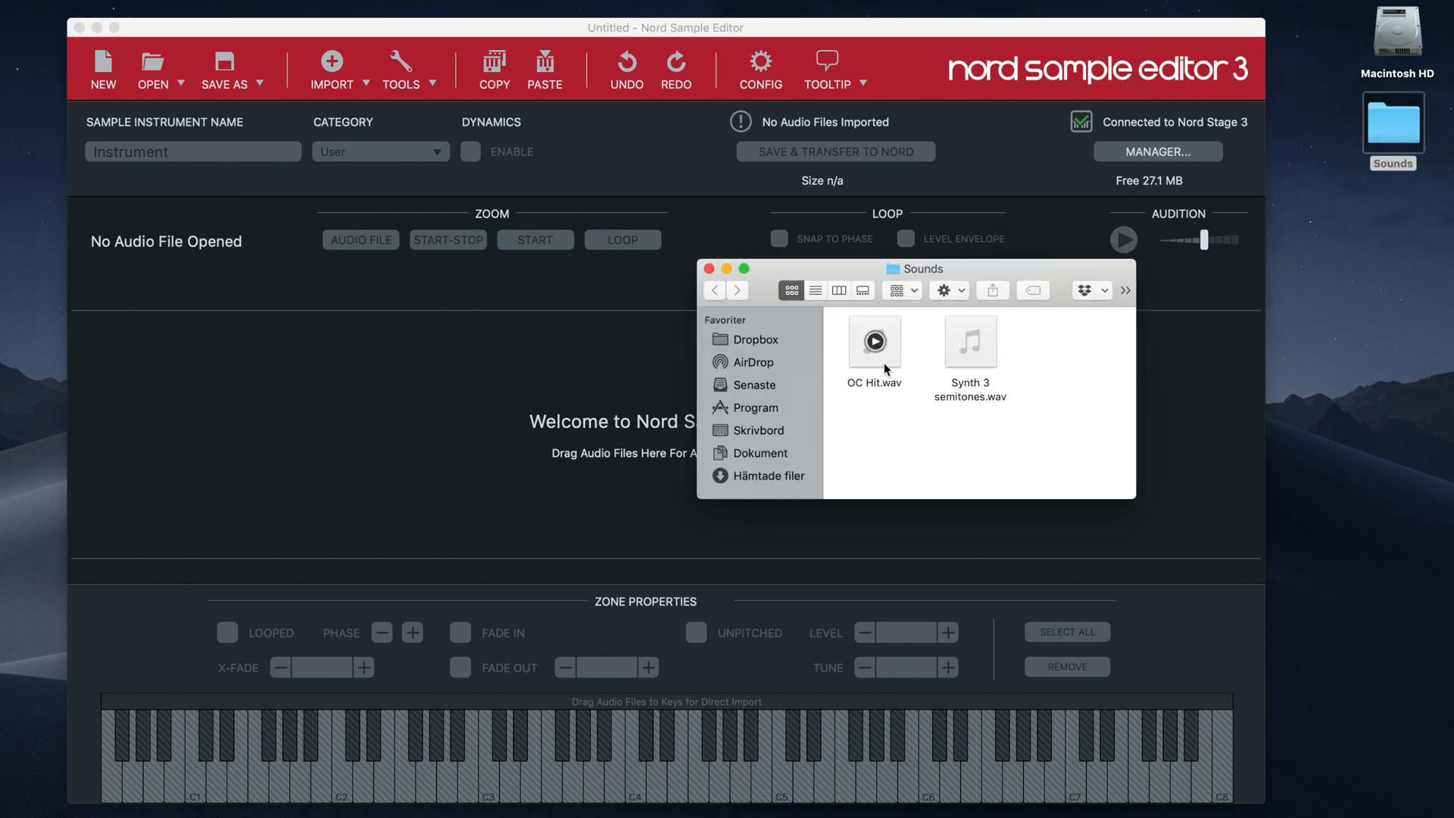